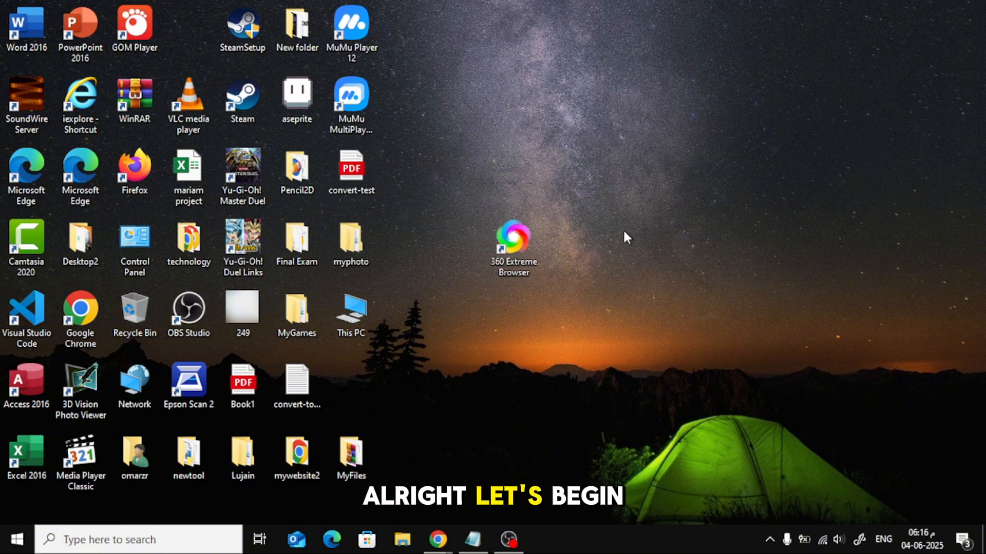
mouse_move(482, 243)
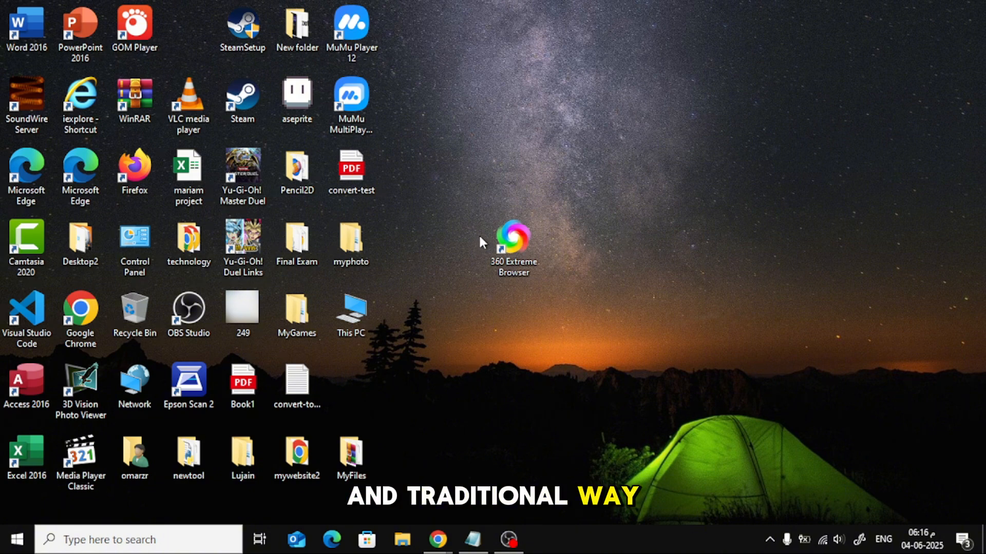
Open Control Panel from its desktop shortcut and scroll to Programs and Features
click(134, 243)
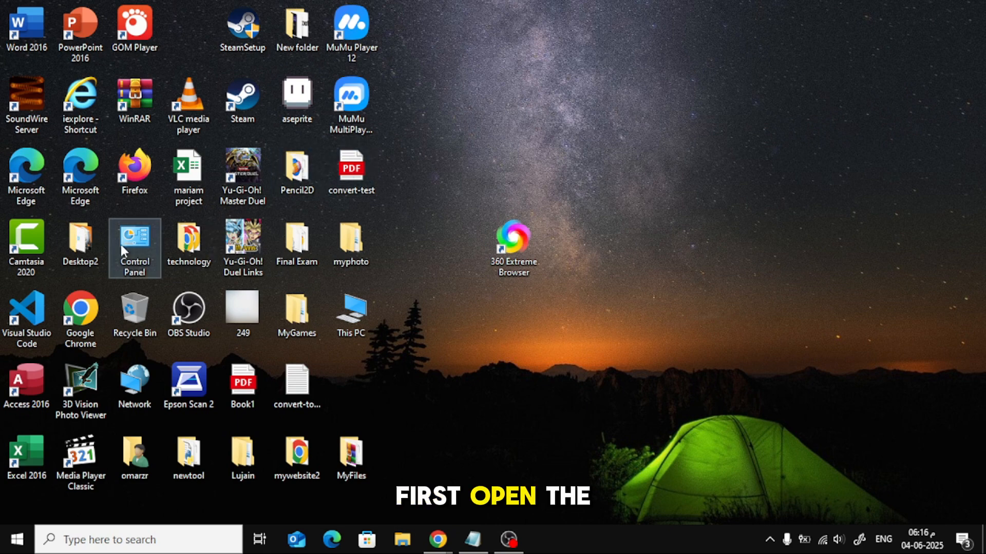
double_click(134, 237)
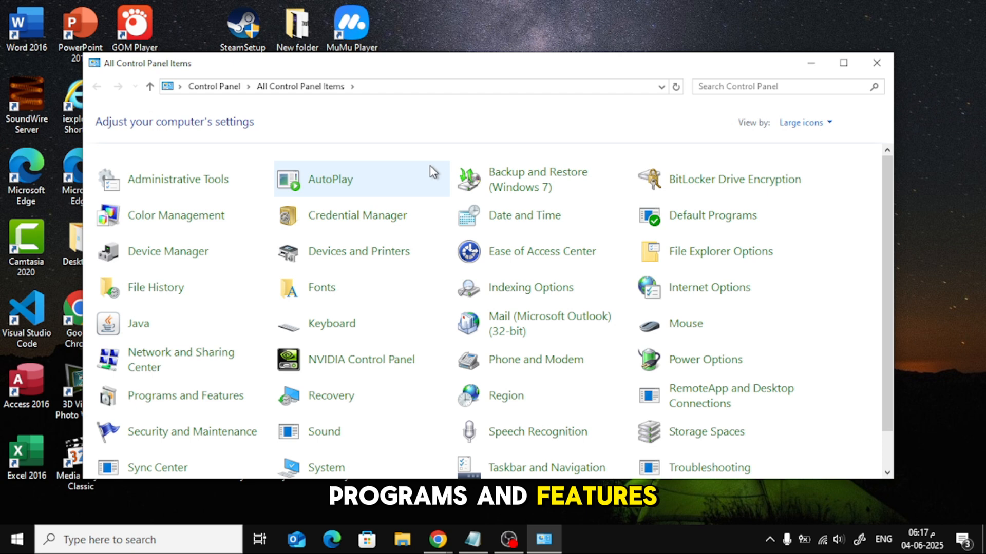
scroll(down, 3)
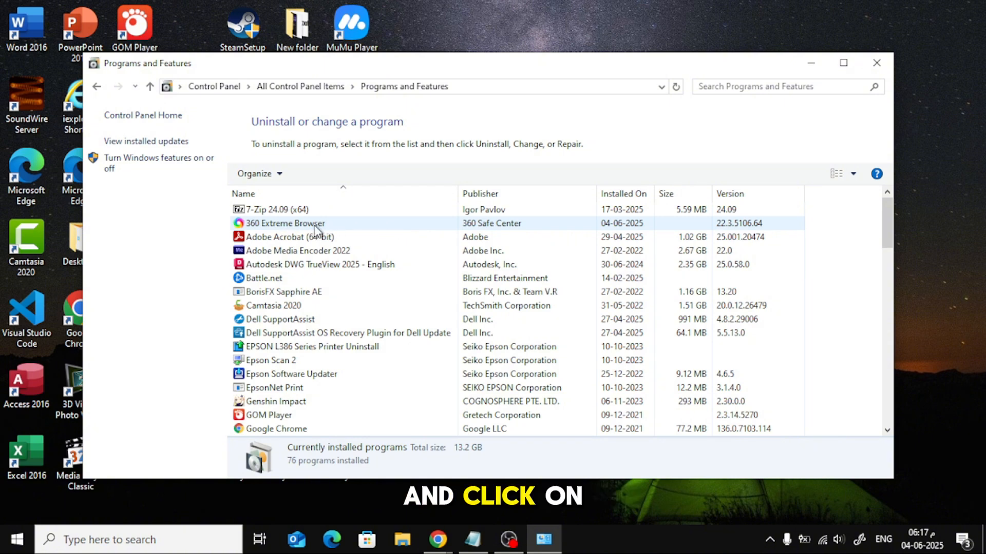
Select 360 Extreme Browser in Programs and Features and launch its uninstaller
click(285, 223)
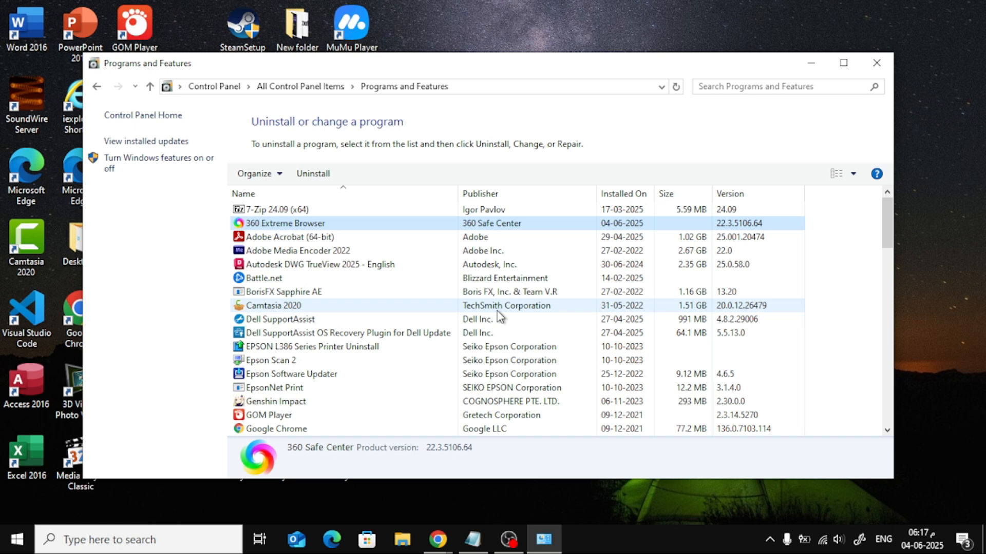
click(313, 174)
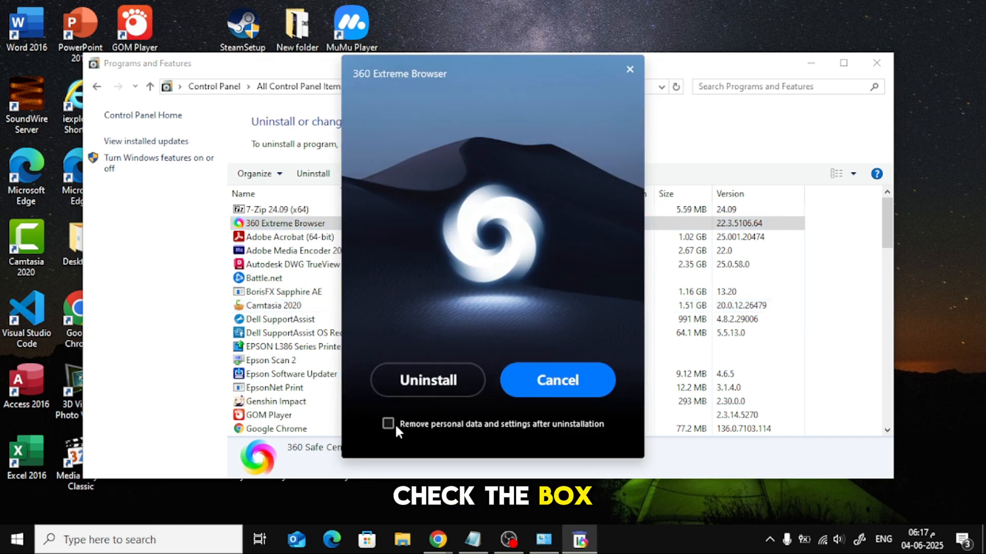
Tick 'Remove personal data and settings after uninstallation' in the 360 uninstaller
click(388, 423)
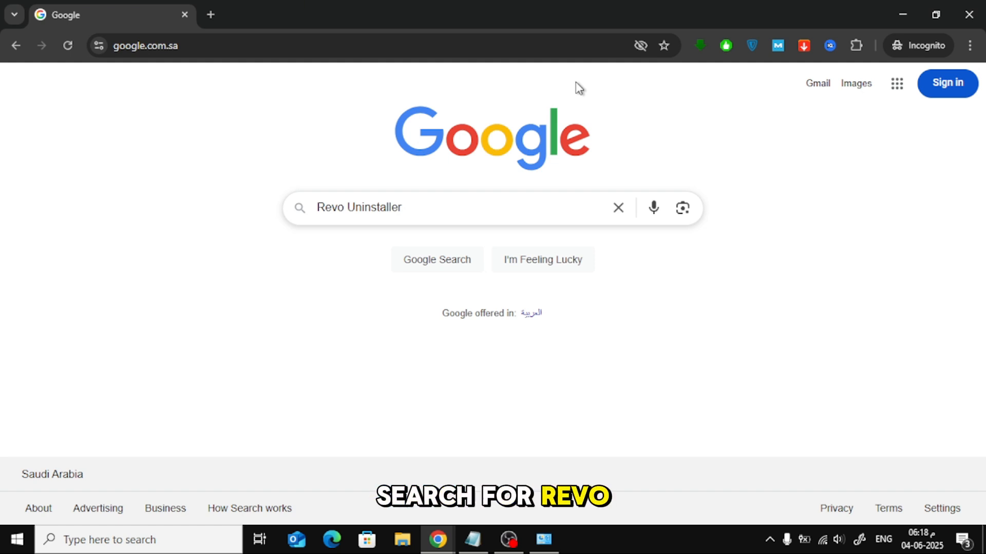
Search Google for Revo Uninstaller and open the revouninstaller.com result
click(454, 208)
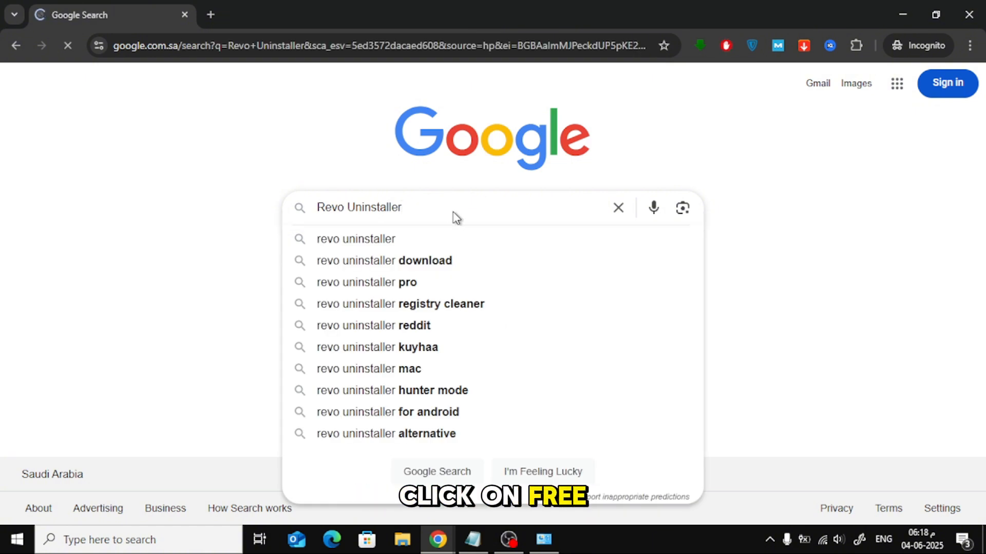
key(Enter)
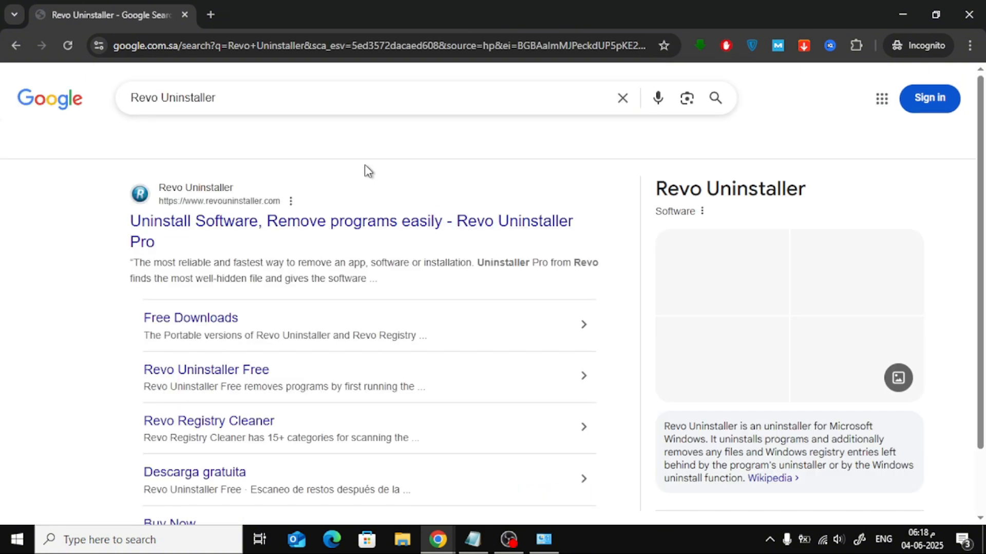
click(346, 222)
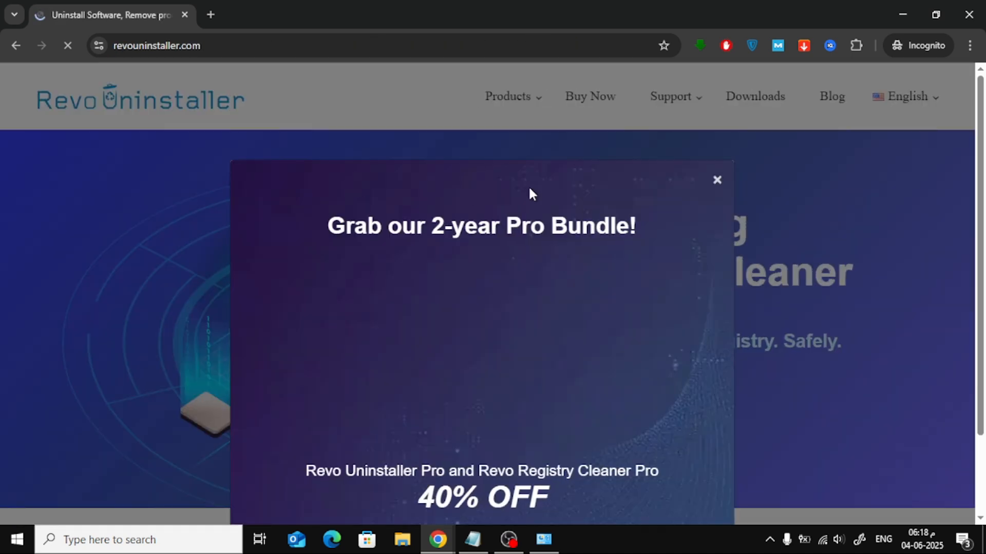
Dismiss the Pro Bundle promo and download Revo Uninstaller FREE from Free Downloads
click(717, 180)
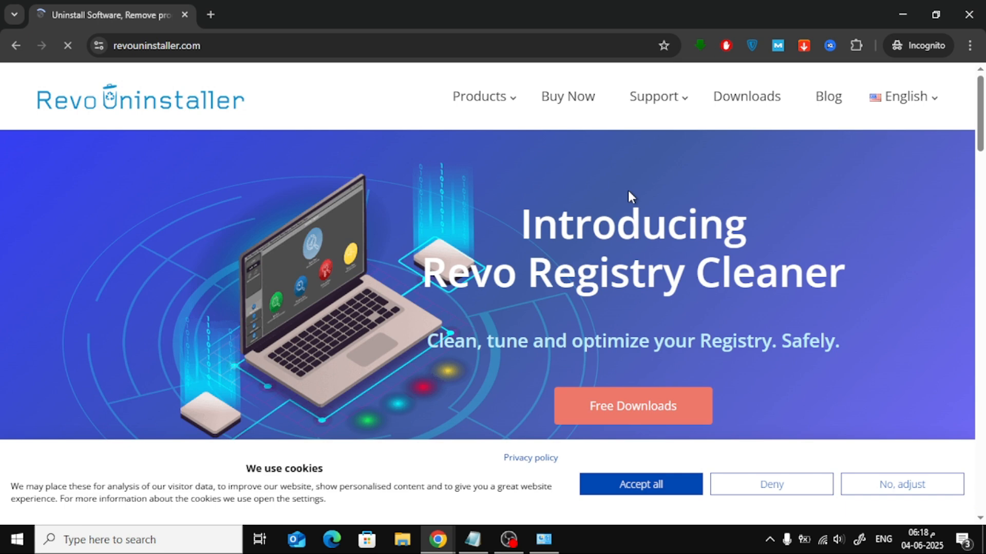
scroll(down, 3)
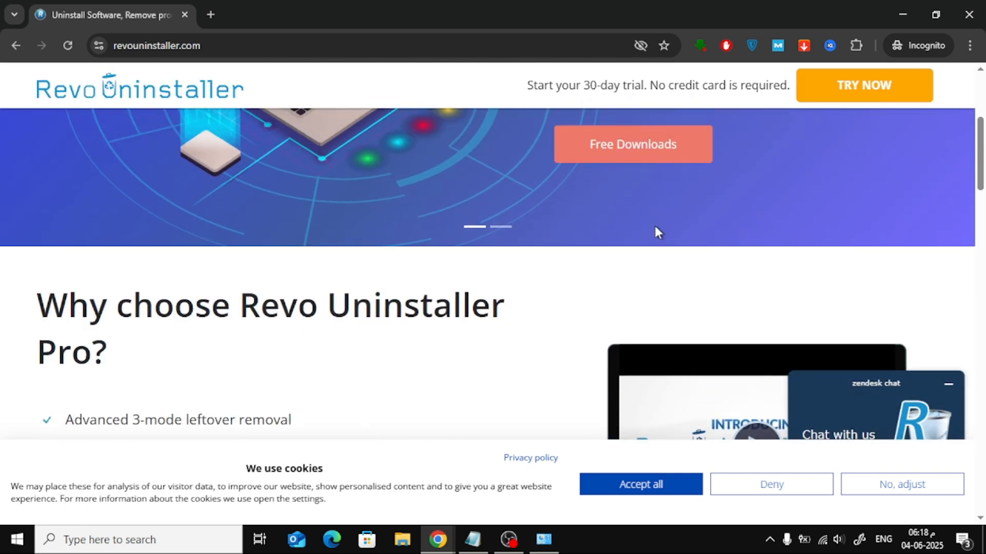
click(633, 144)
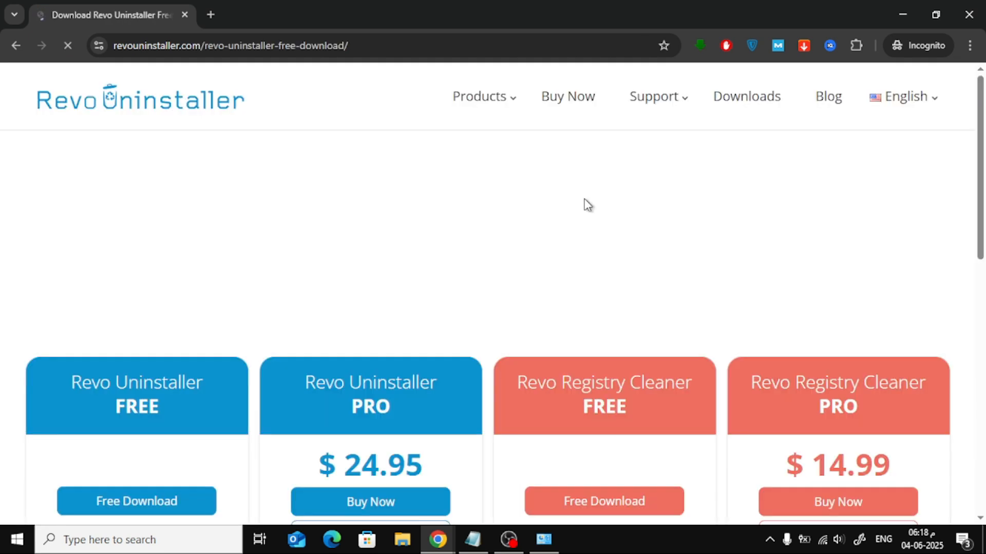
scroll(down, 3)
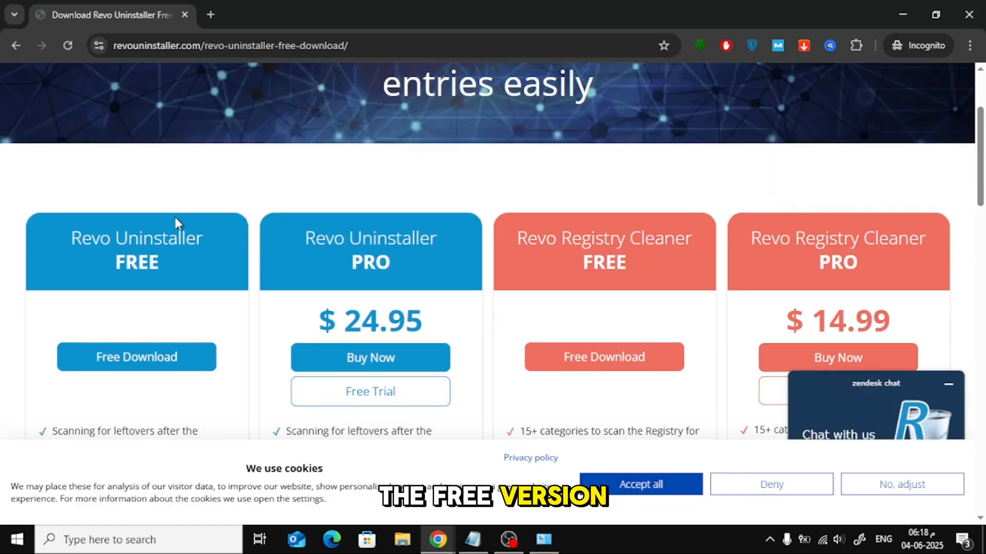
scroll(down, 3)
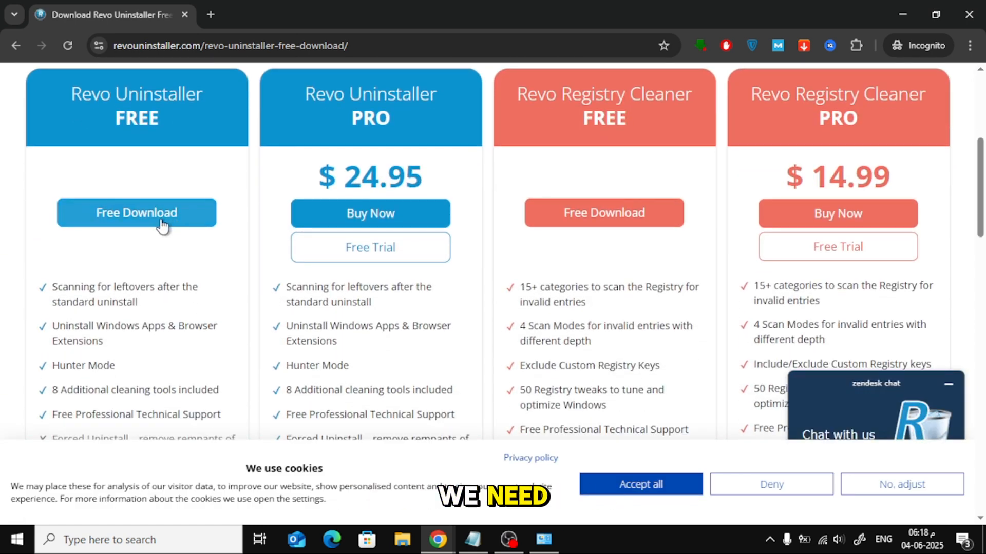
click(137, 212)
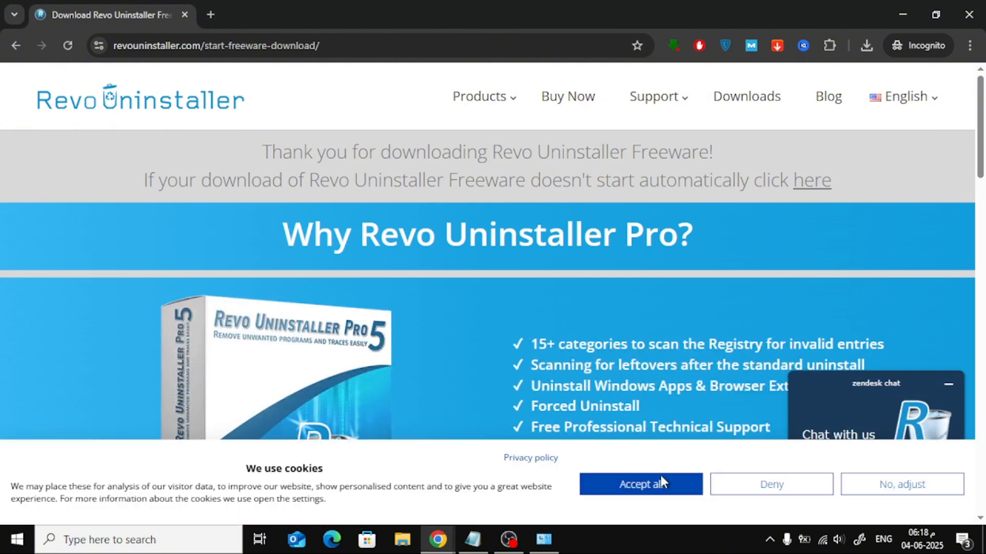
scroll(down, 3)
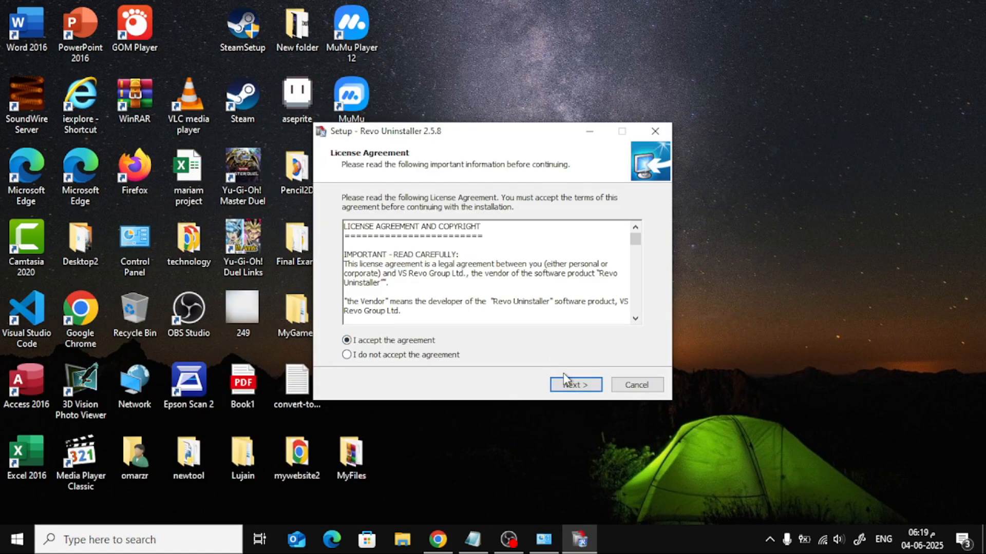
Advance setup past the license and Additional Tasks, keeping both tasks ticked
click(575, 384)
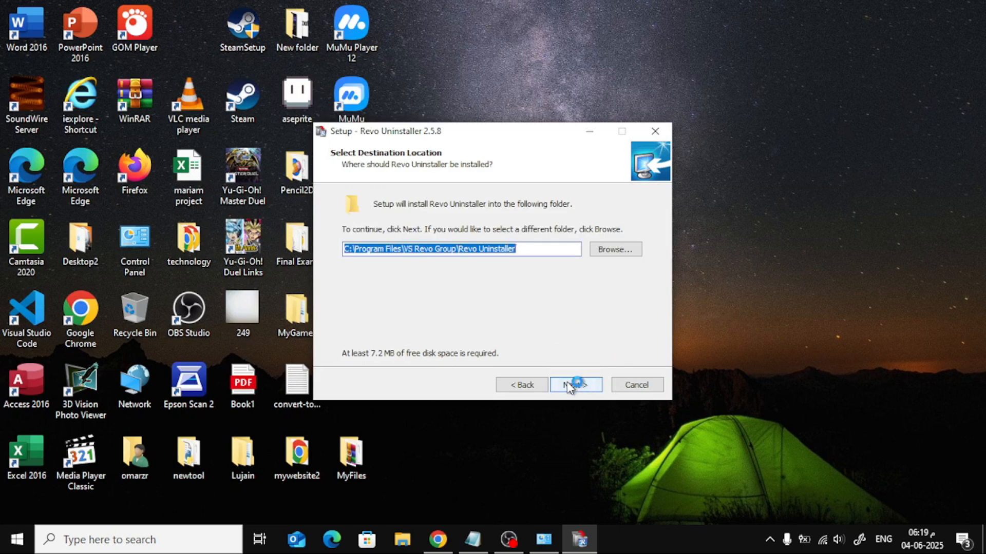
click(575, 384)
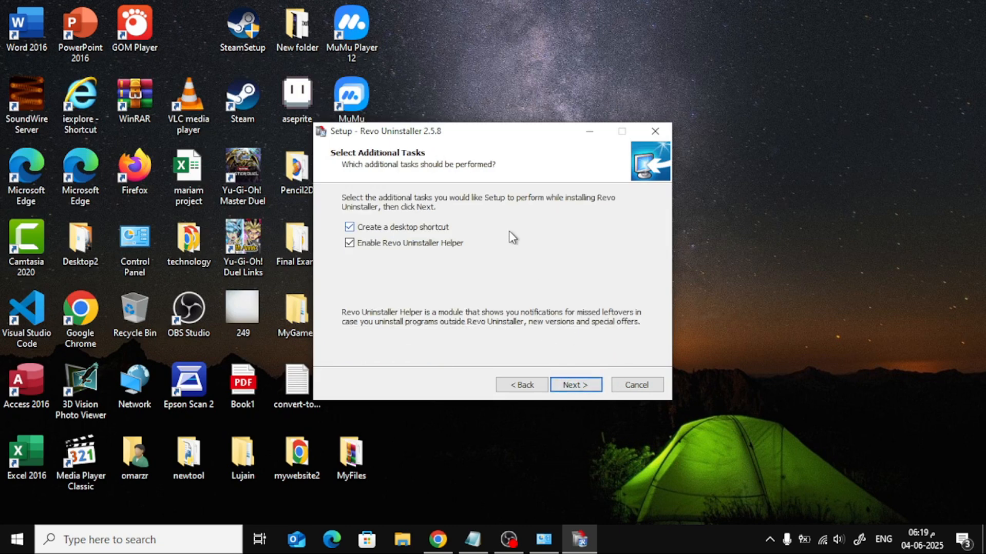
click(575, 385)
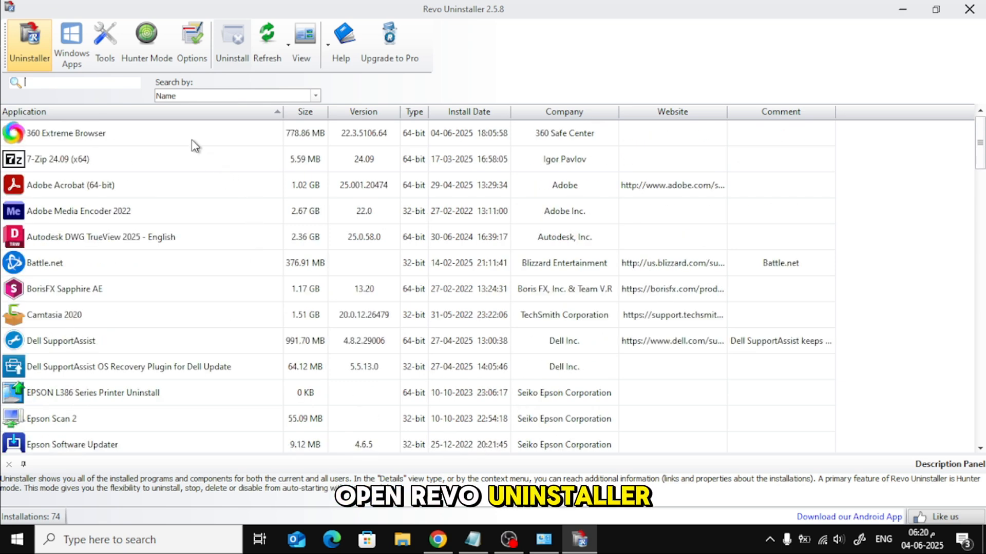
Select 360 Extreme Browser, start Uninstall, and untick 'Make a System Restore Point'
click(65, 133)
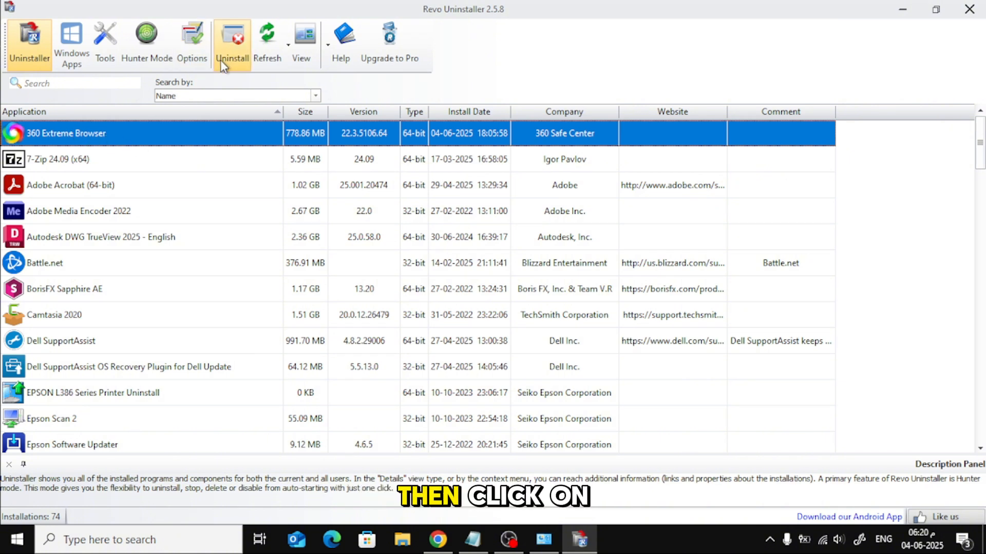
click(235, 37)
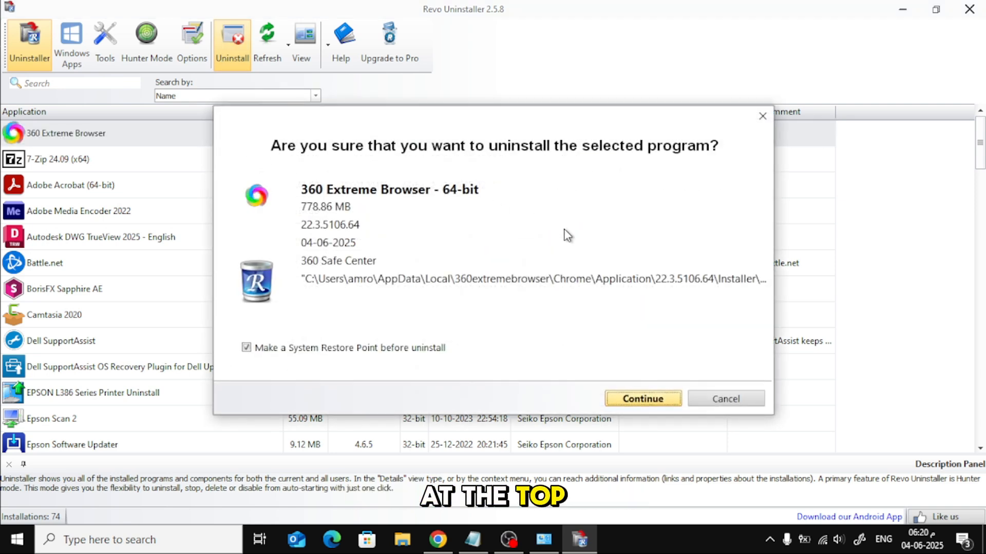
mouse_move(433, 363)
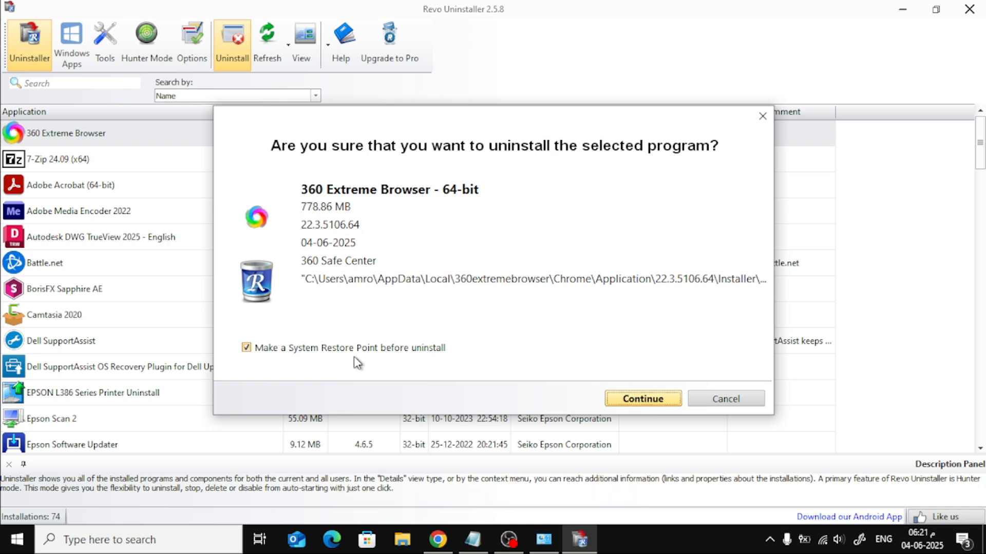
click(246, 348)
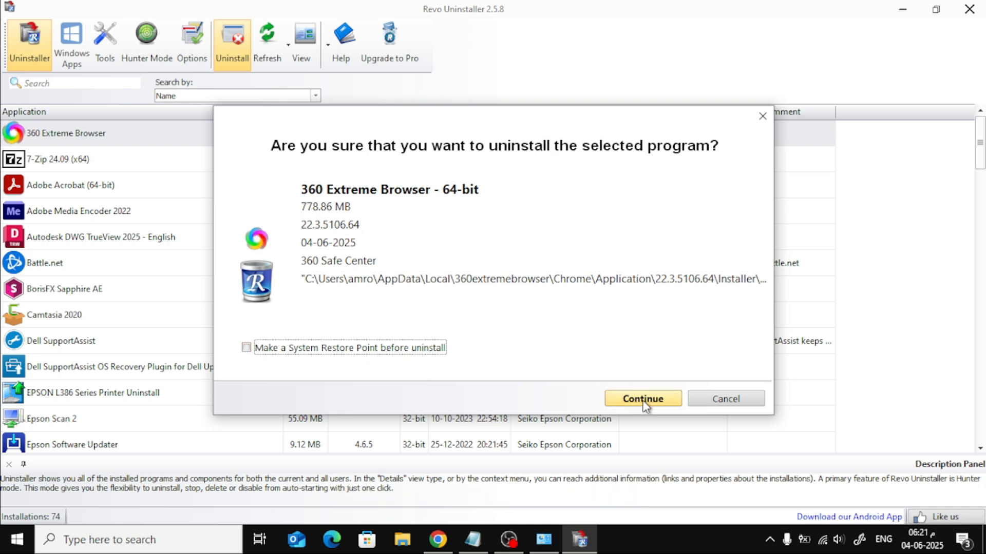
Continue past analysis and confirm removal in 360 Extreme Browser's own uninstaller
click(643, 398)
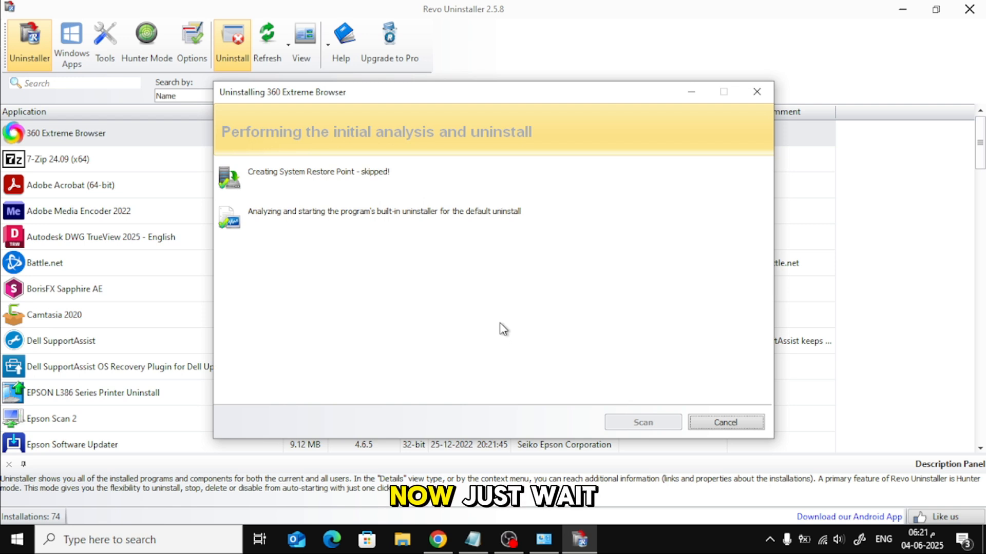
mouse_move(480, 264)
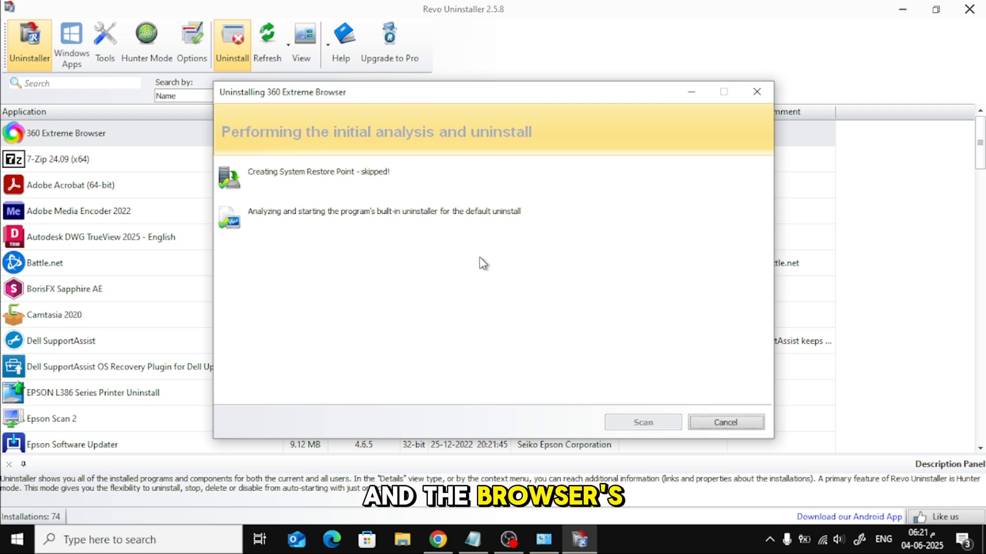
mouse_move(608, 341)
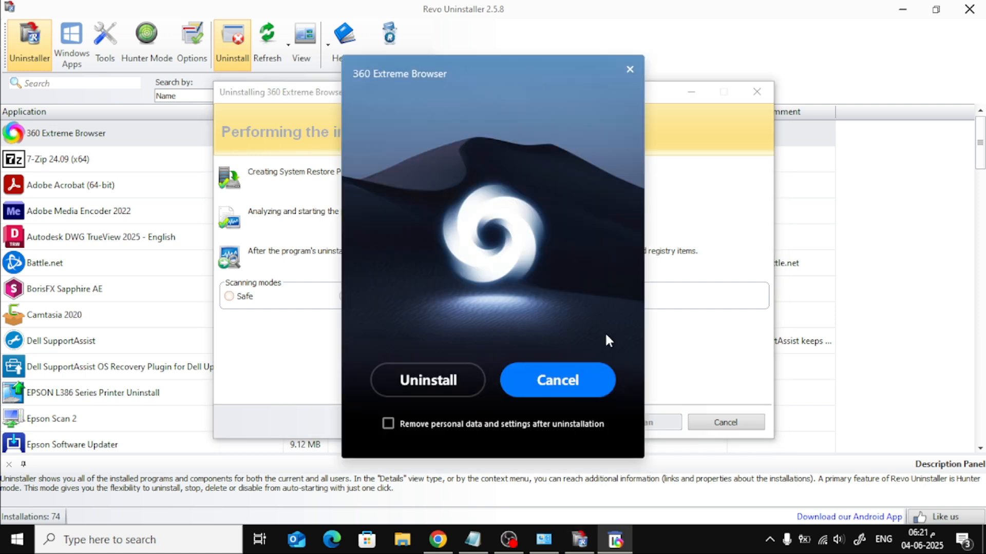
click(427, 380)
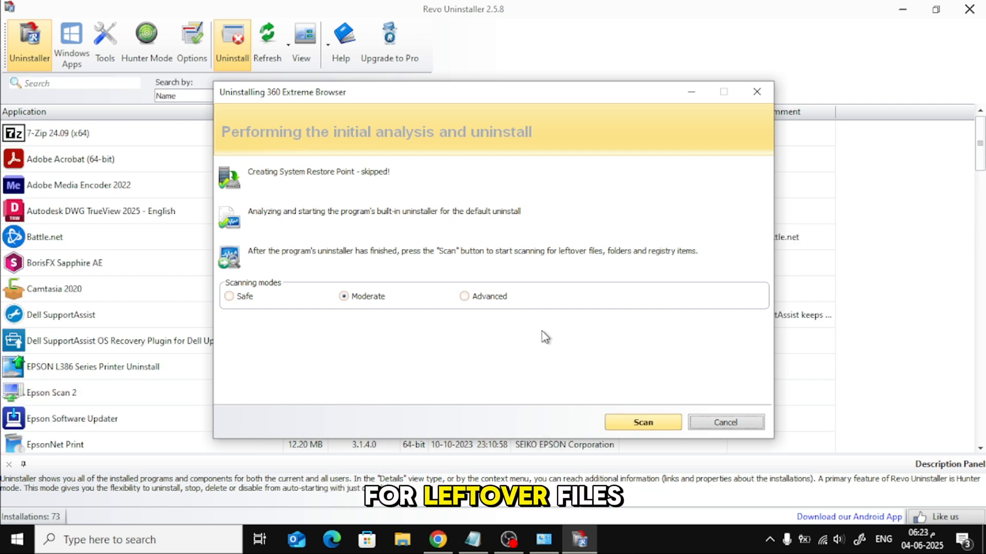
Scan for leftovers, then skip the found registry items and confirm with Yes
click(643, 422)
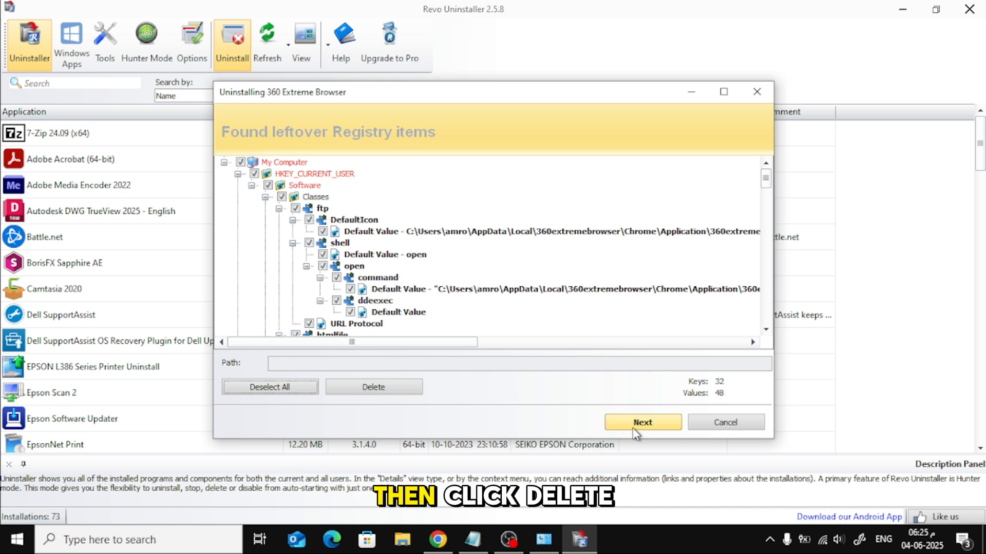
click(642, 422)
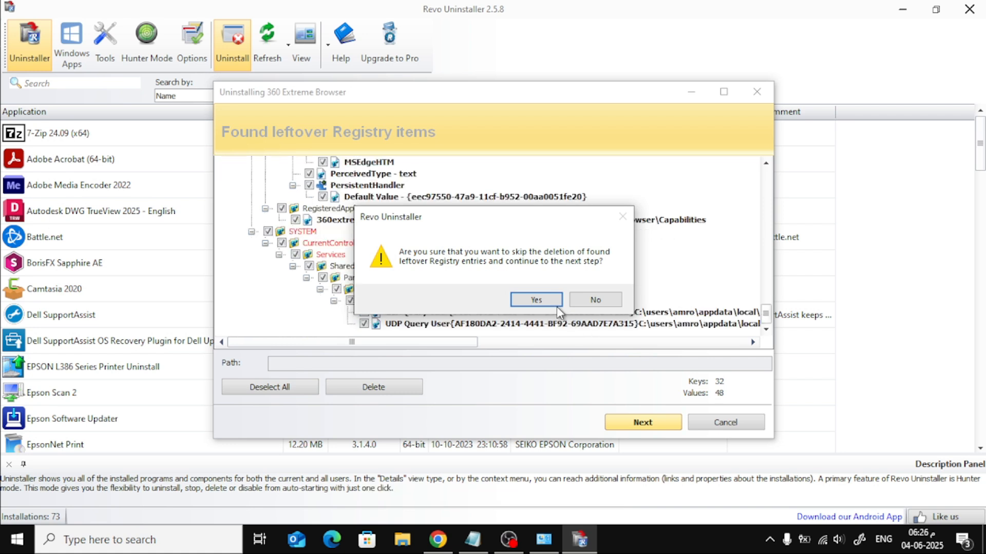
click(536, 299)
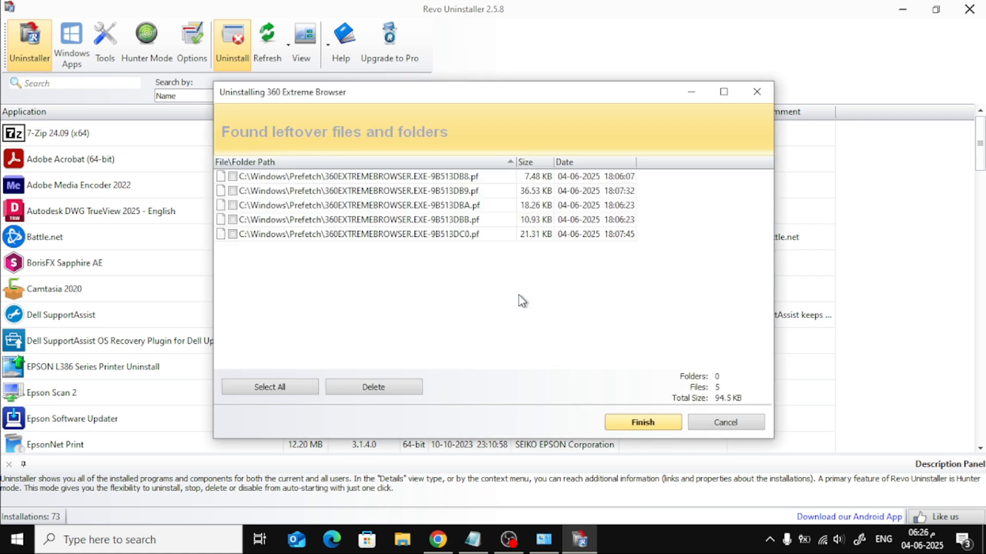
mouse_move(335, 264)
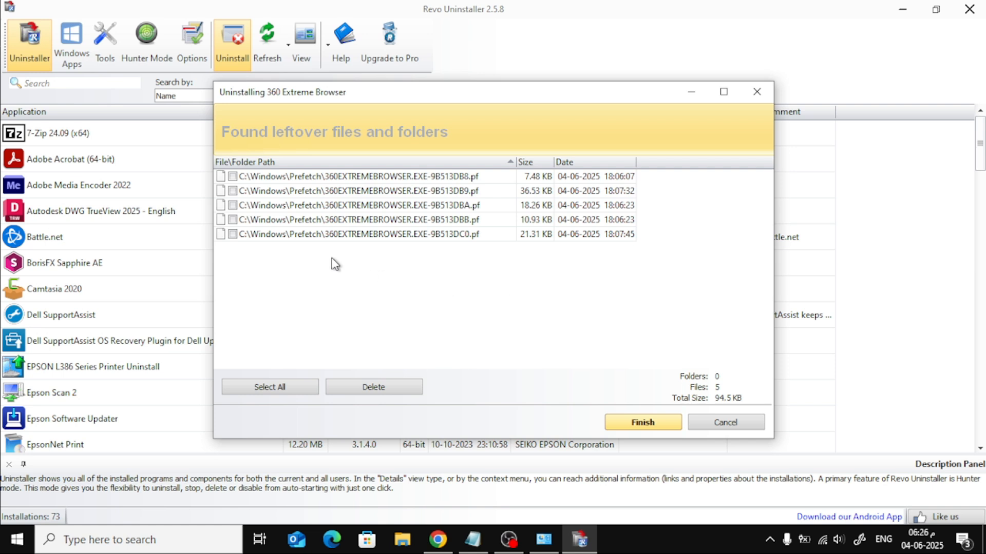
Select all five leftover prefetch files, finish with Yes, and check Programs and Features
click(270, 386)
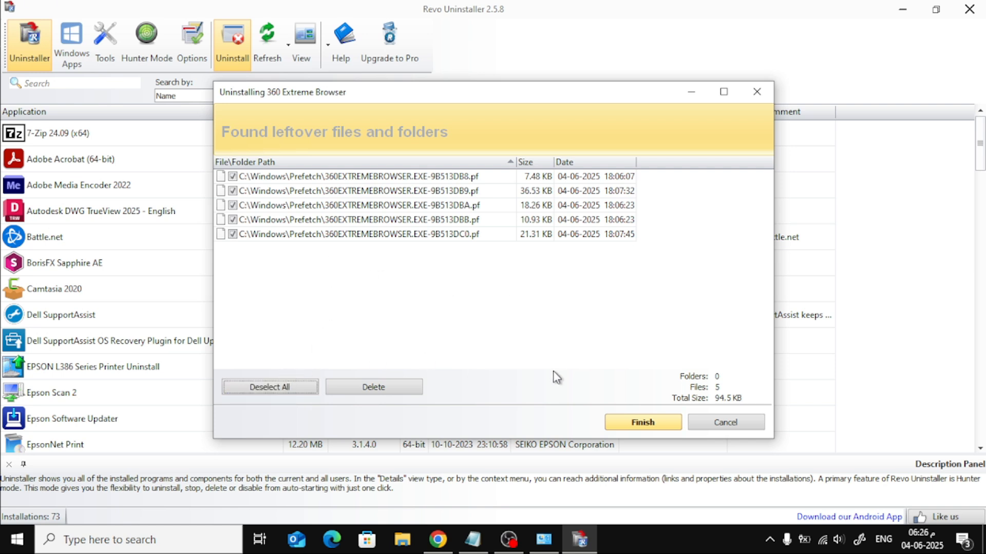
click(270, 387)
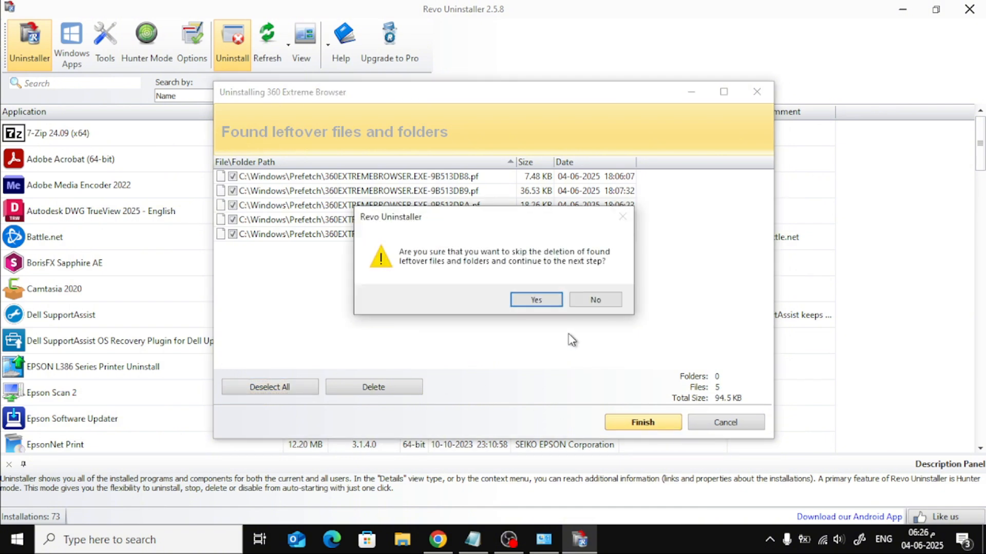
click(535, 299)
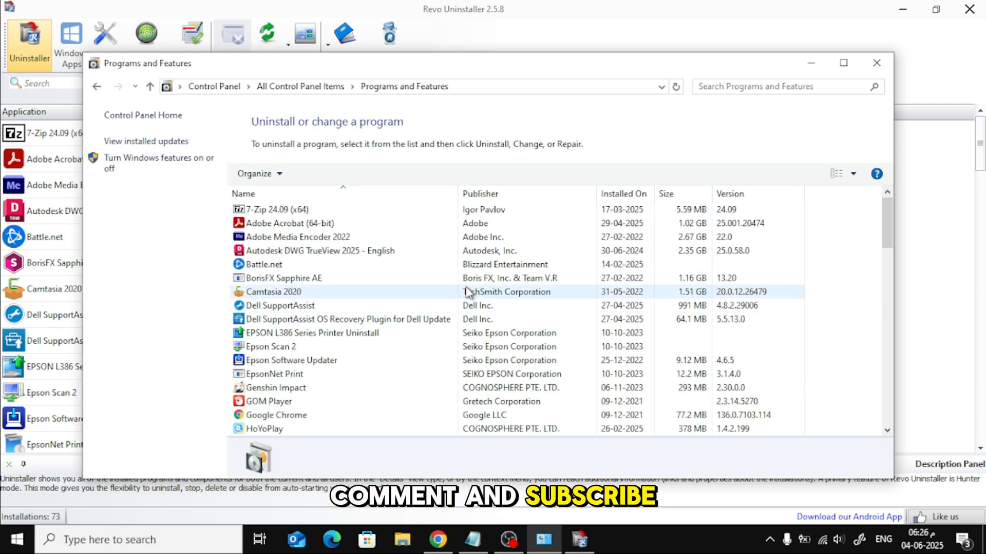
scroll(down, 3)
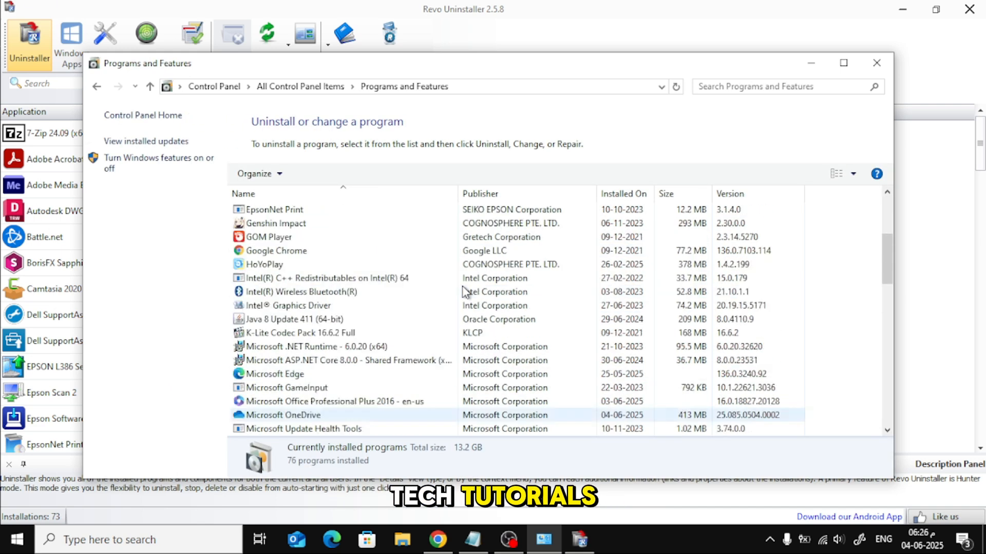